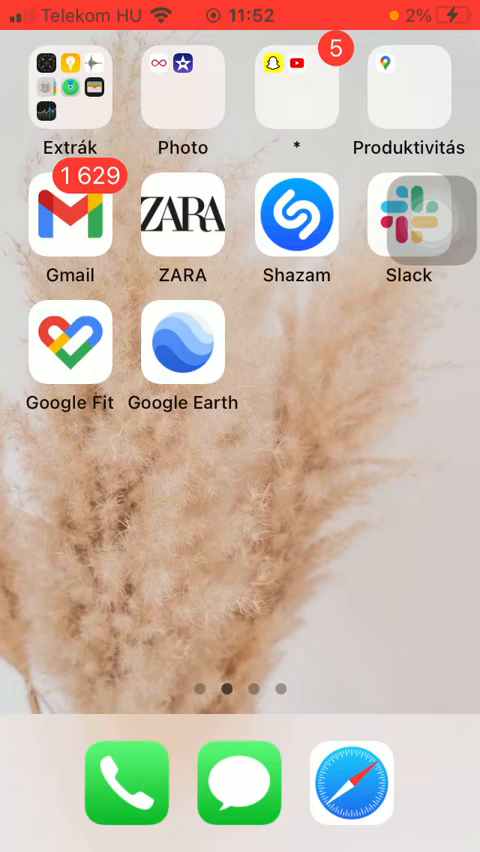
Launch Google Earth from the iOS Home Screen to the Waverly Hills Sanatorium view.
click(184, 346)
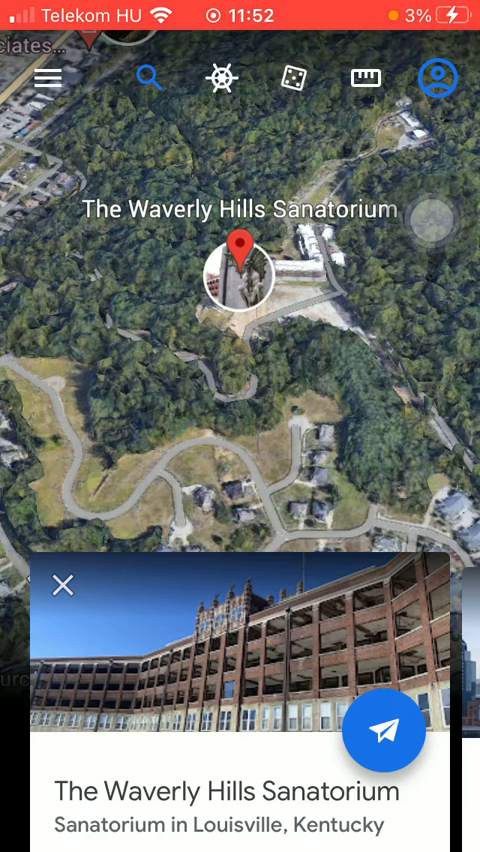
Open Settings from the menu and scroll to the General settings section.
click(48, 77)
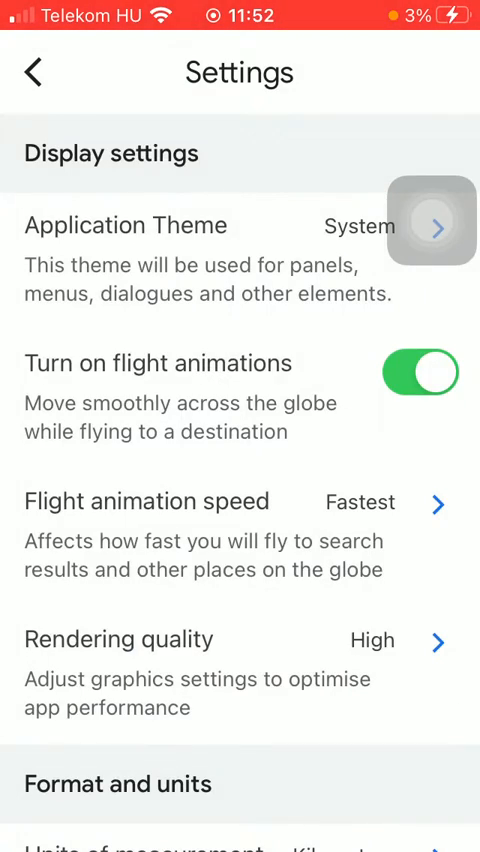
scroll(down, 3)
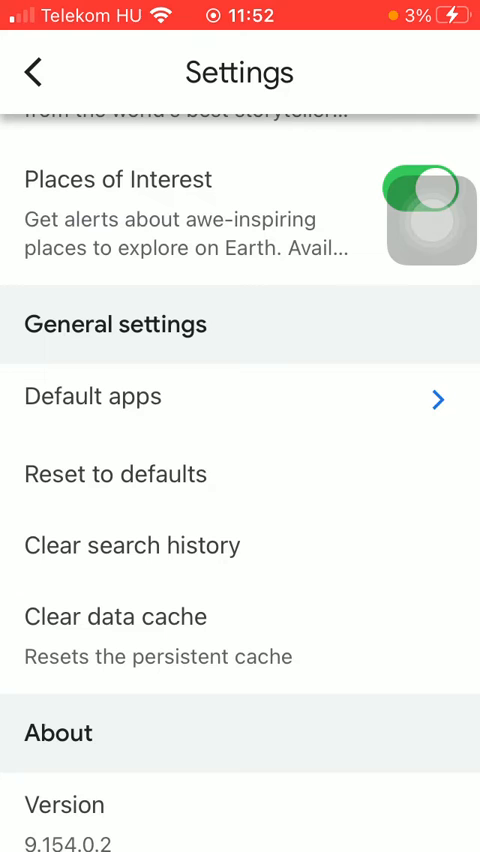
Reset to defaults, then verify animation speed and rendering quality read Default and notifications are off.
click(115, 474)
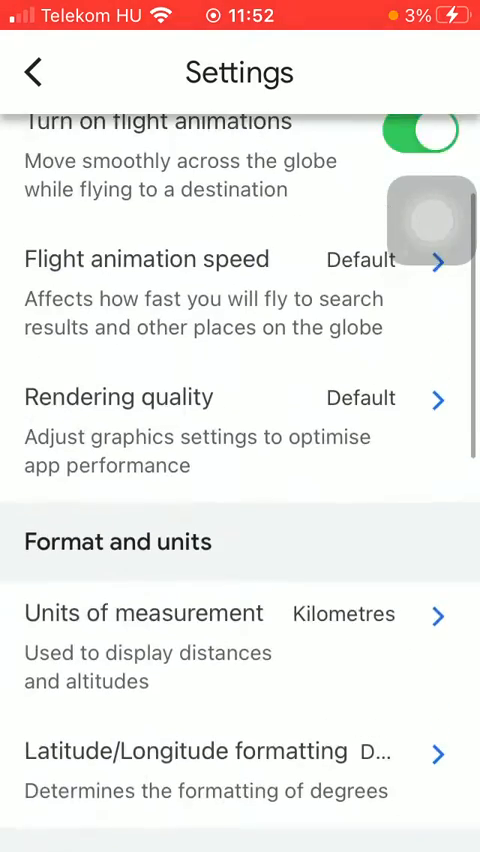
scroll(down, 3)
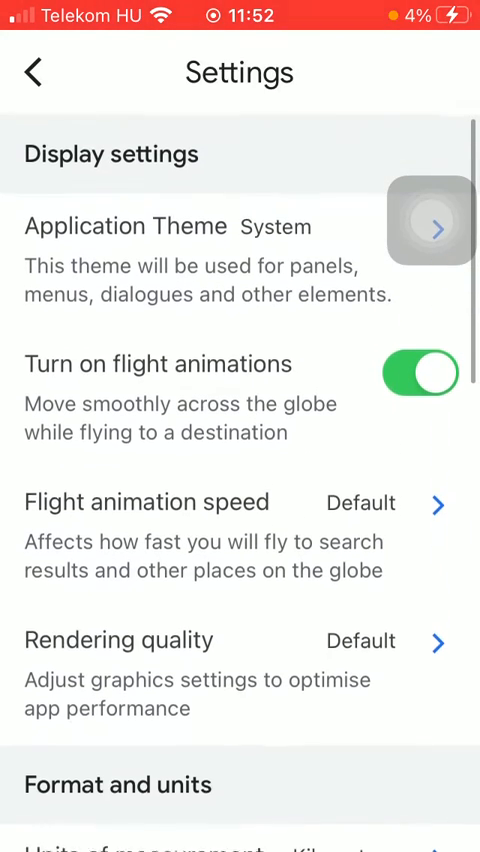
scroll(down, 3)
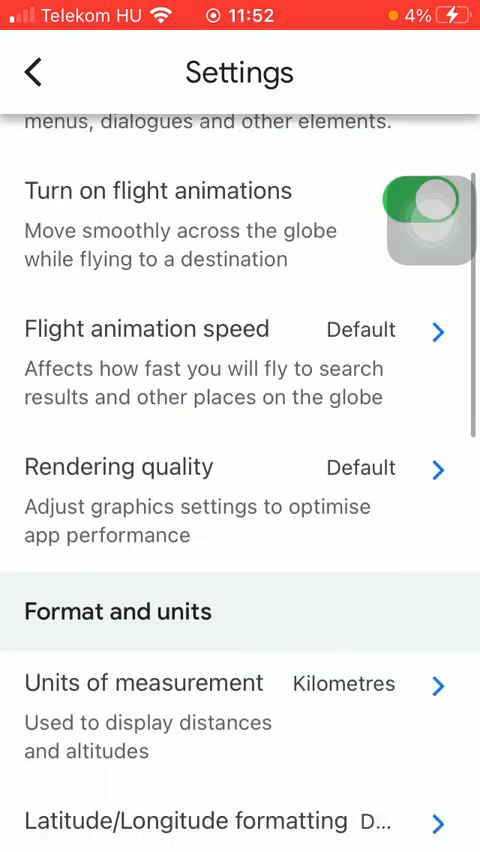
scroll(down, 3)
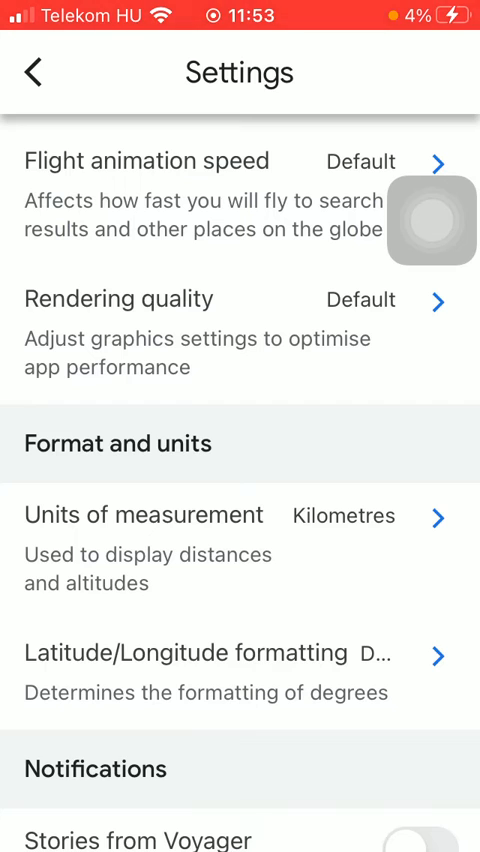
scroll(down, 3)
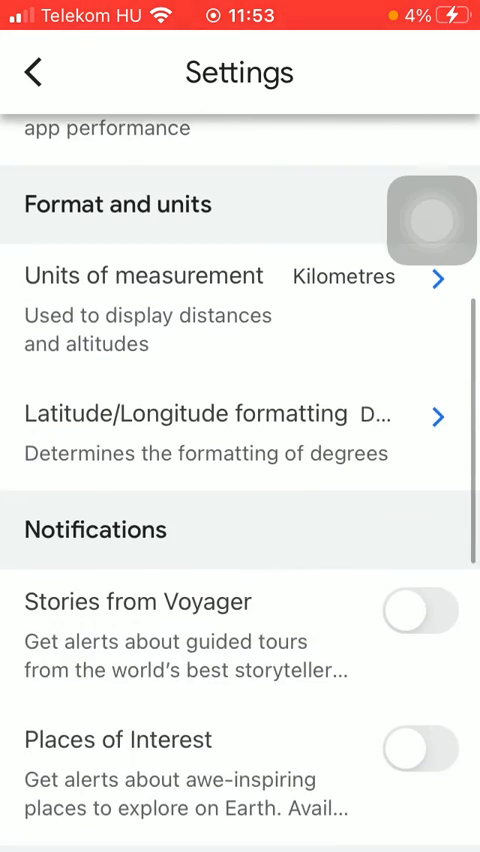